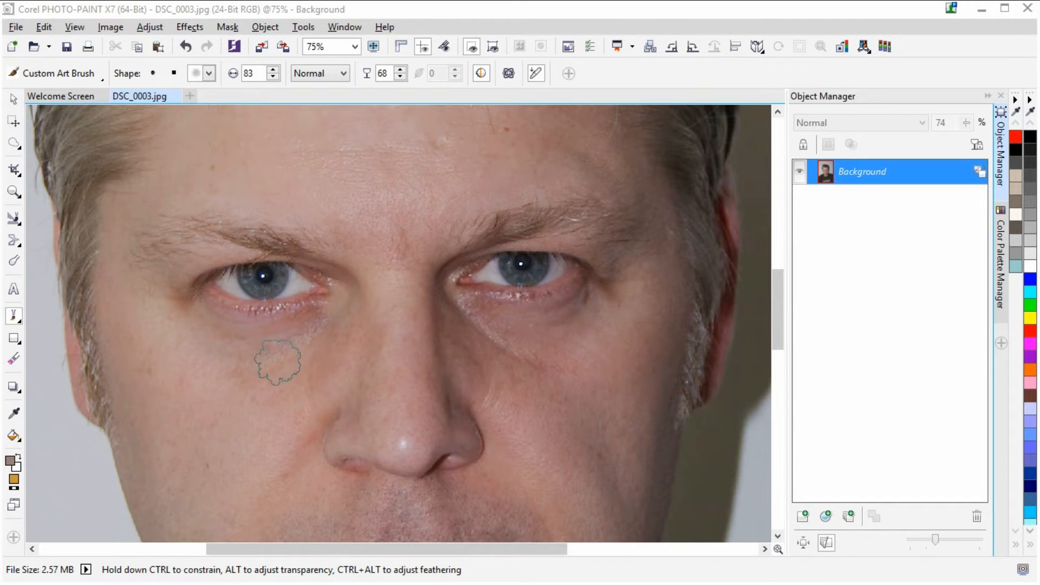
Add a new empty object above the background and return to the Custom Art Brush with a sampled skin tone.
drag(279, 362, 322, 408)
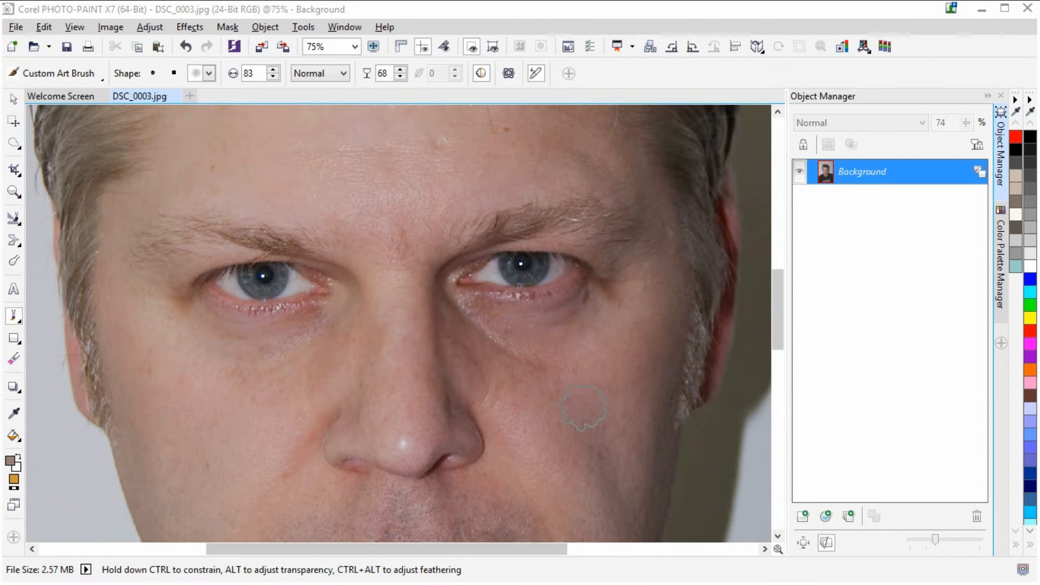
mouse_move(524, 358)
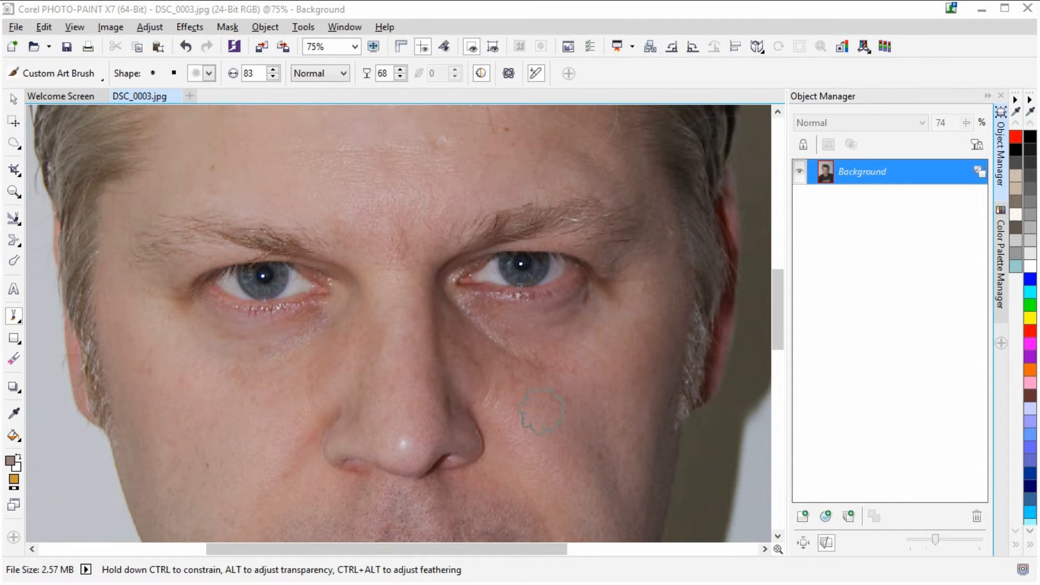
mouse_move(155, 317)
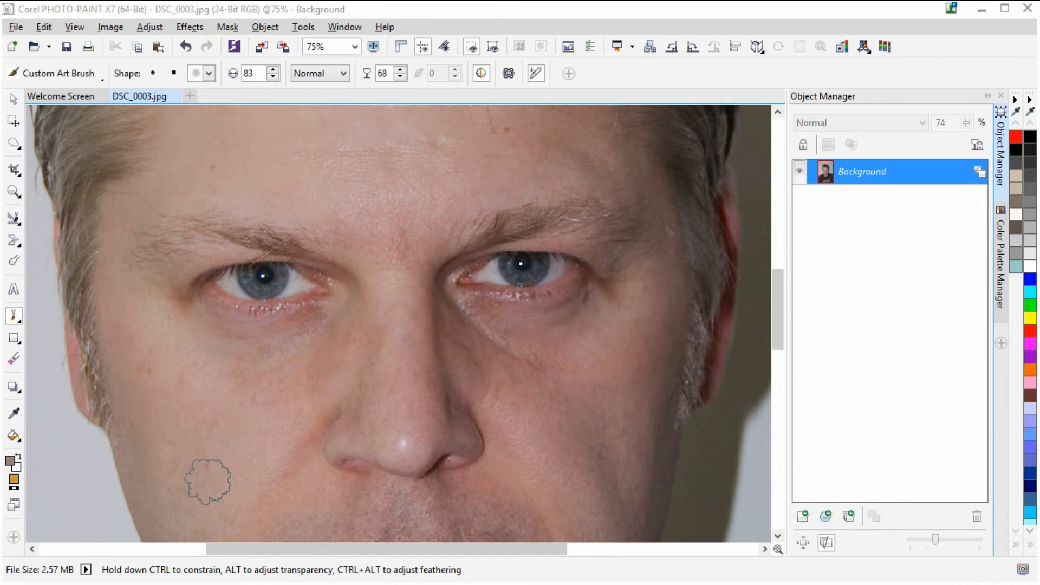
mouse_move(252, 435)
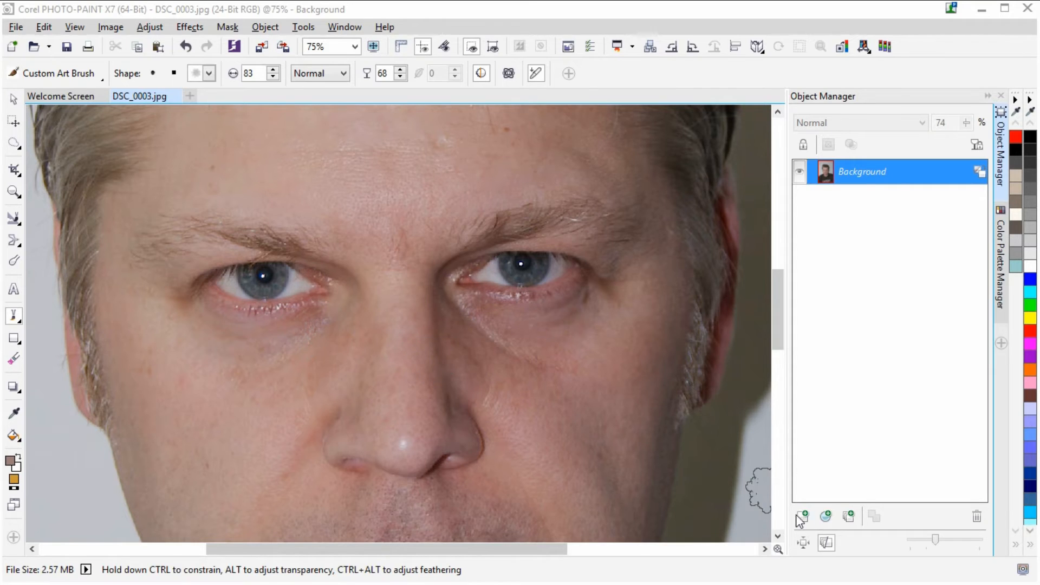
click(803, 516)
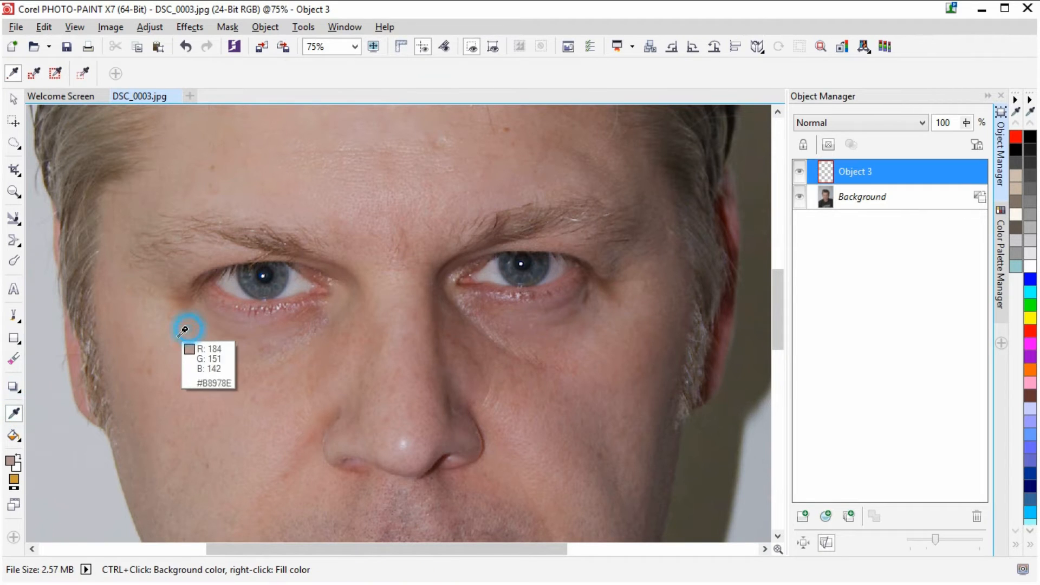
mouse_move(196, 344)
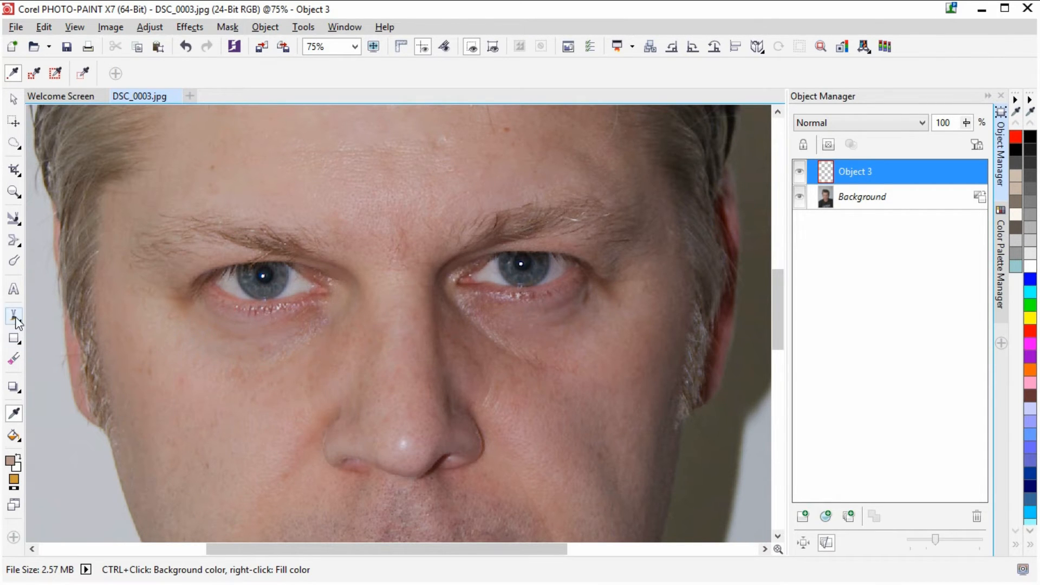
click(13, 315)
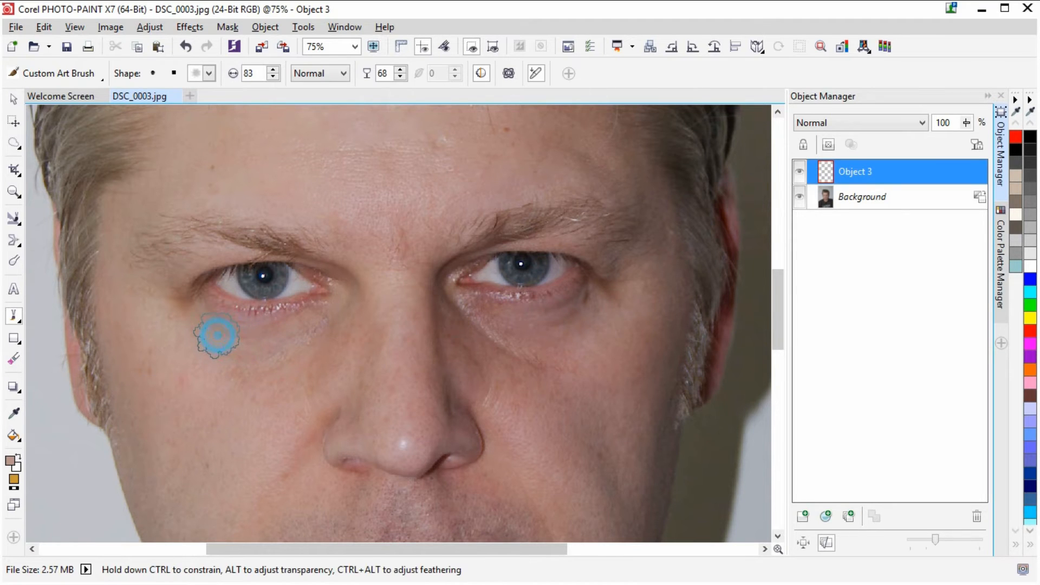
Dab and brush skin-coloured paint over the bag under the left eye on Object 3.
click(218, 335)
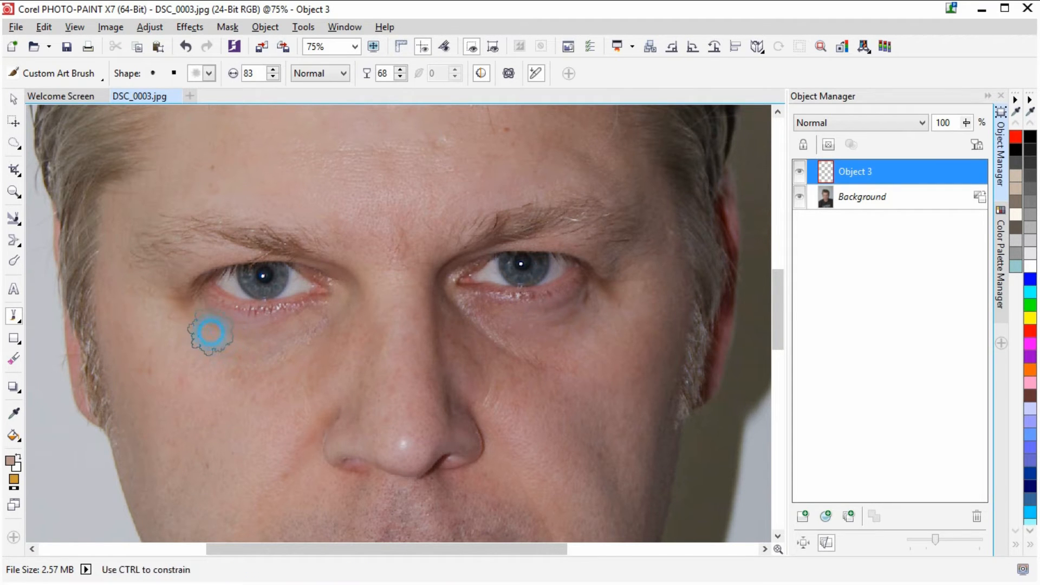
click(209, 331)
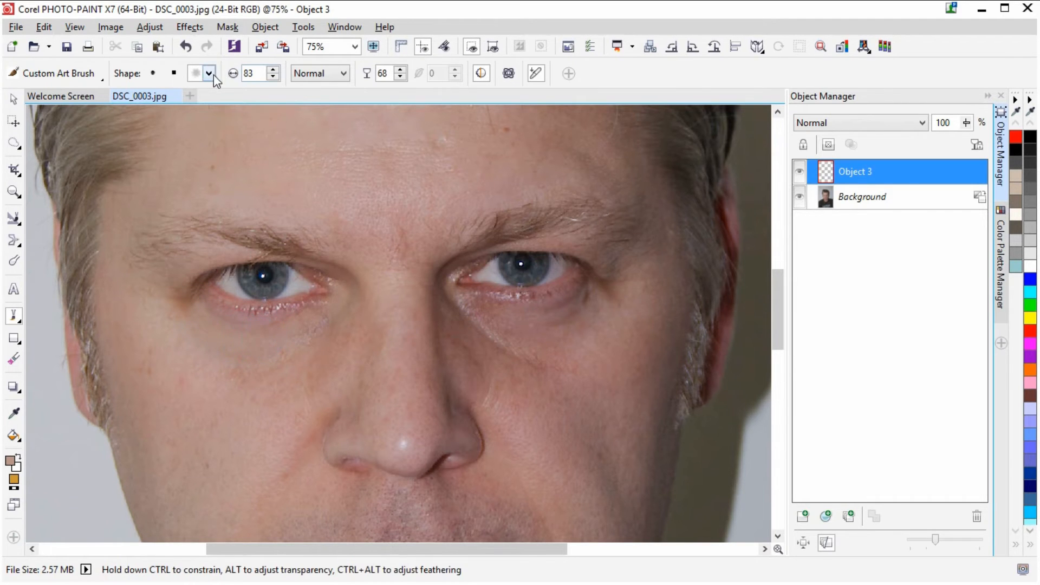
click(209, 73)
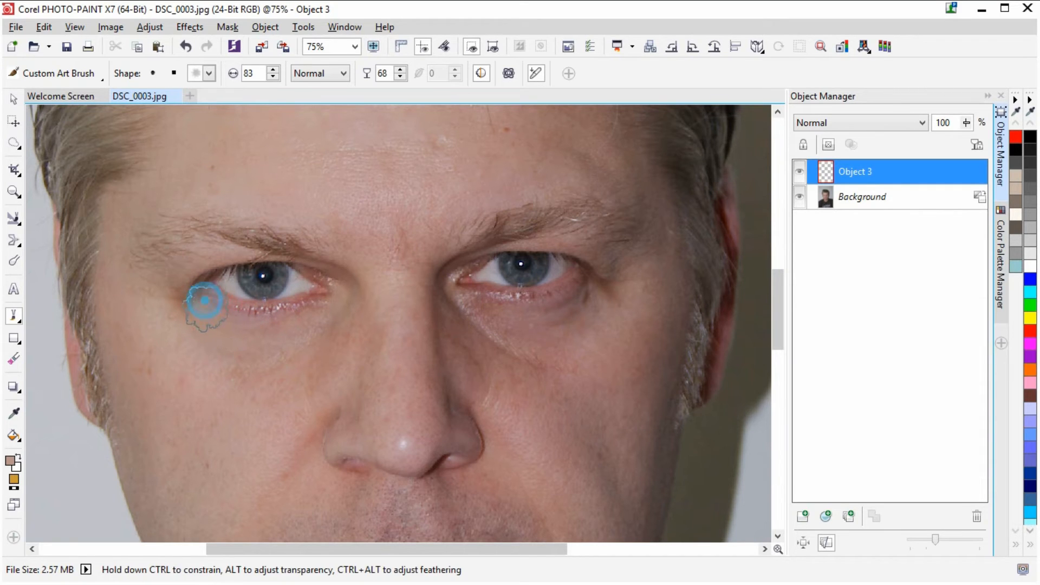
drag(205, 300, 240, 334)
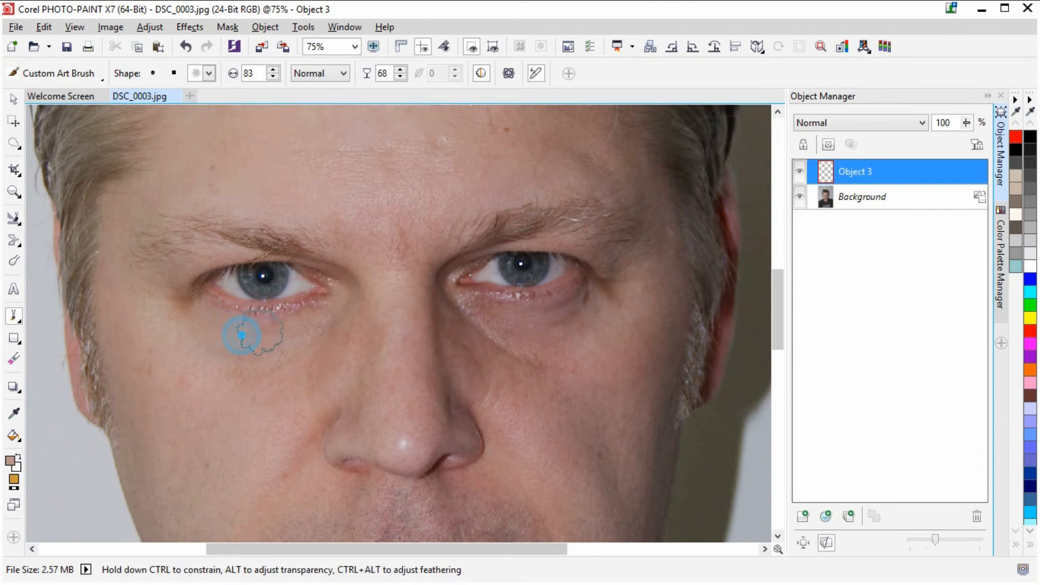
drag(241, 335, 294, 319)
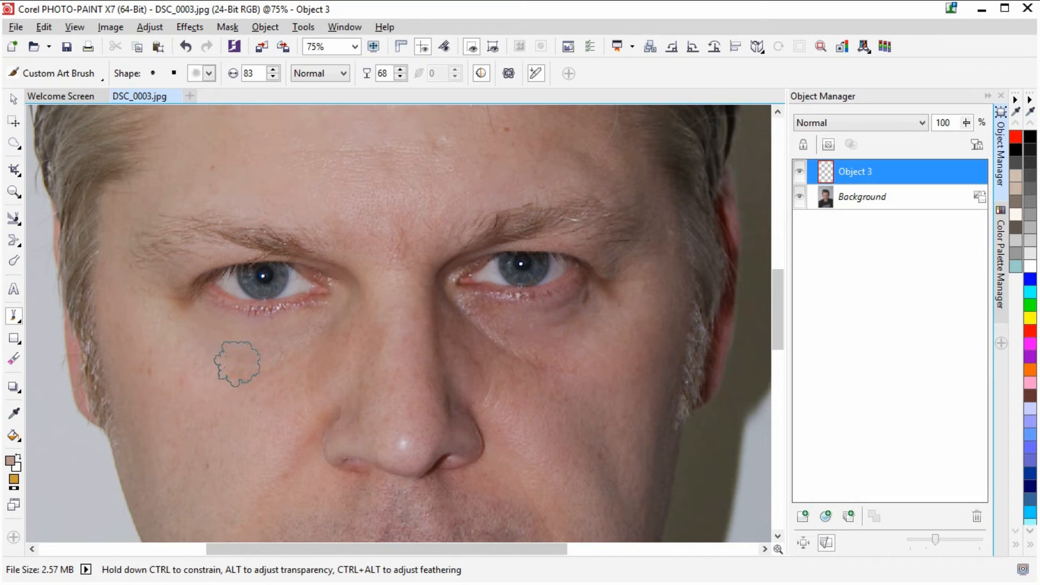
click(269, 365)
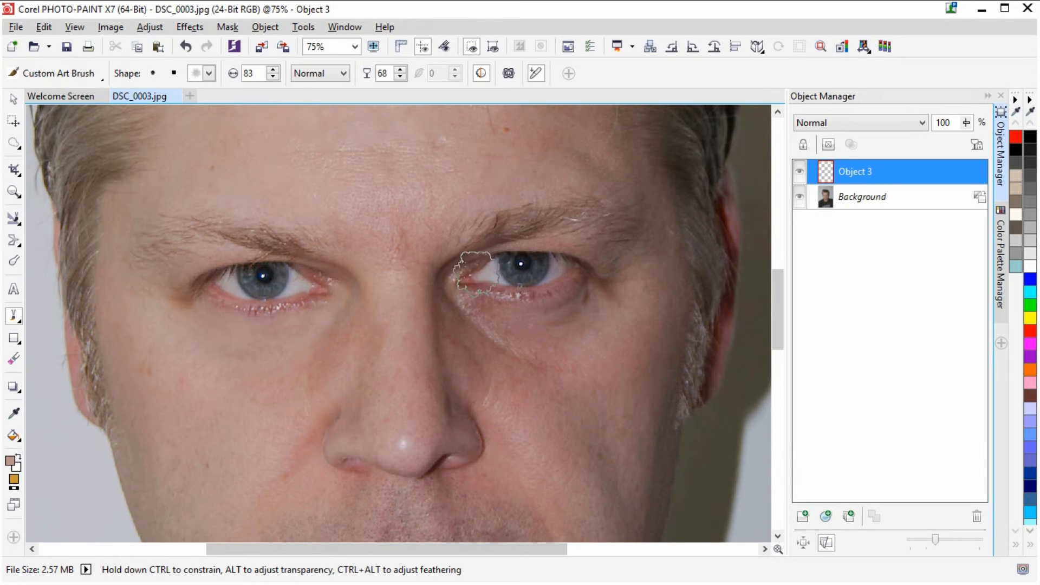
Add a second empty object for the right eye.
click(803, 517)
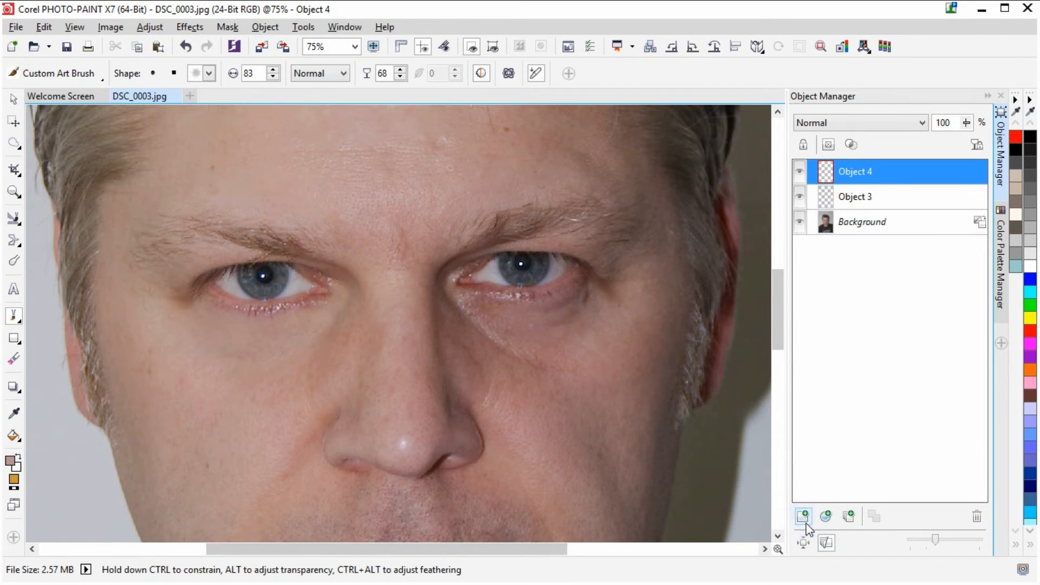
Switch to the Eyedropper to sample a fresh skin tone from the right cheek.
click(13, 412)
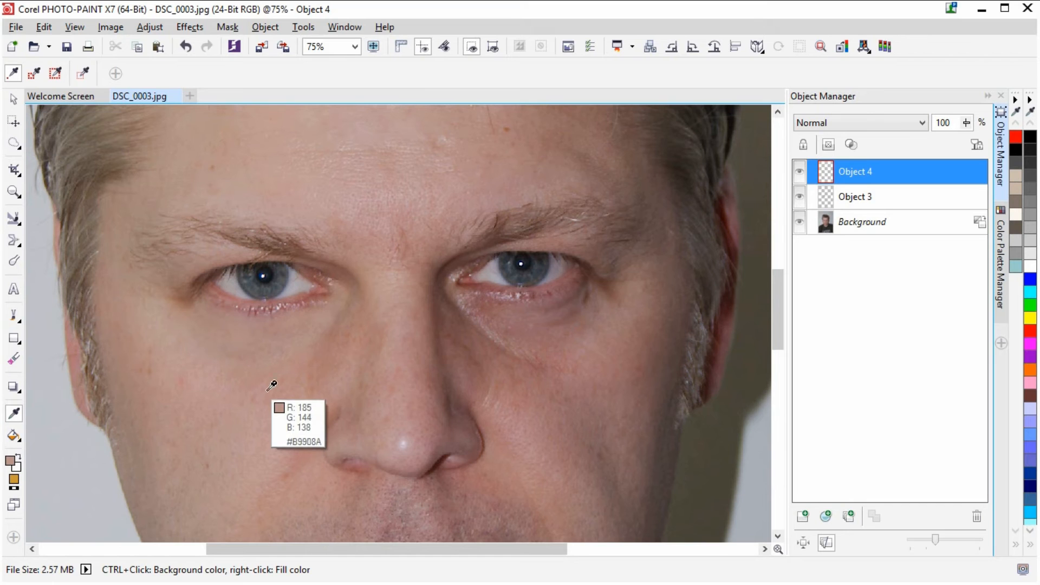
mouse_move(599, 333)
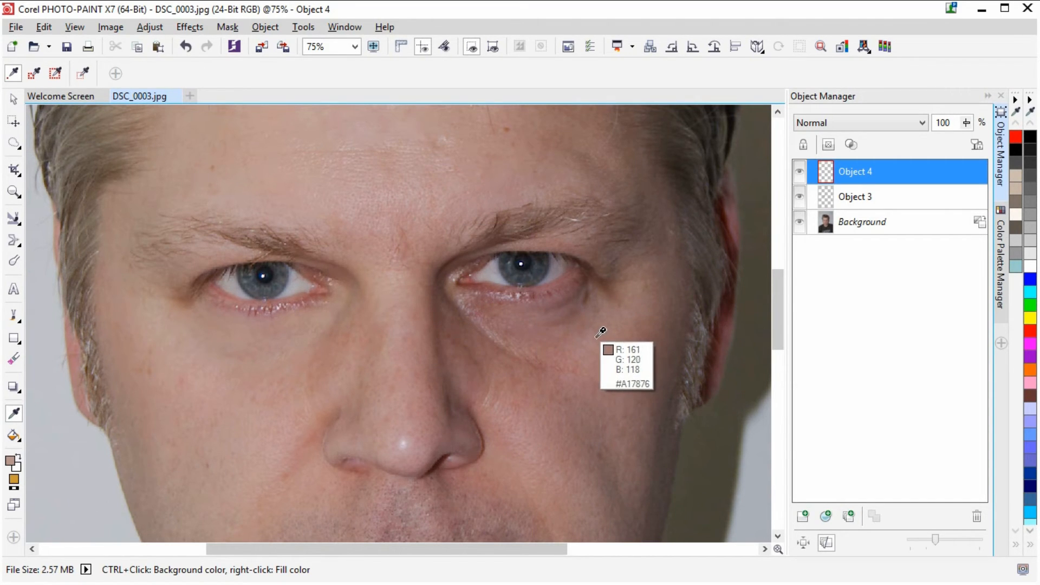
mouse_move(649, 311)
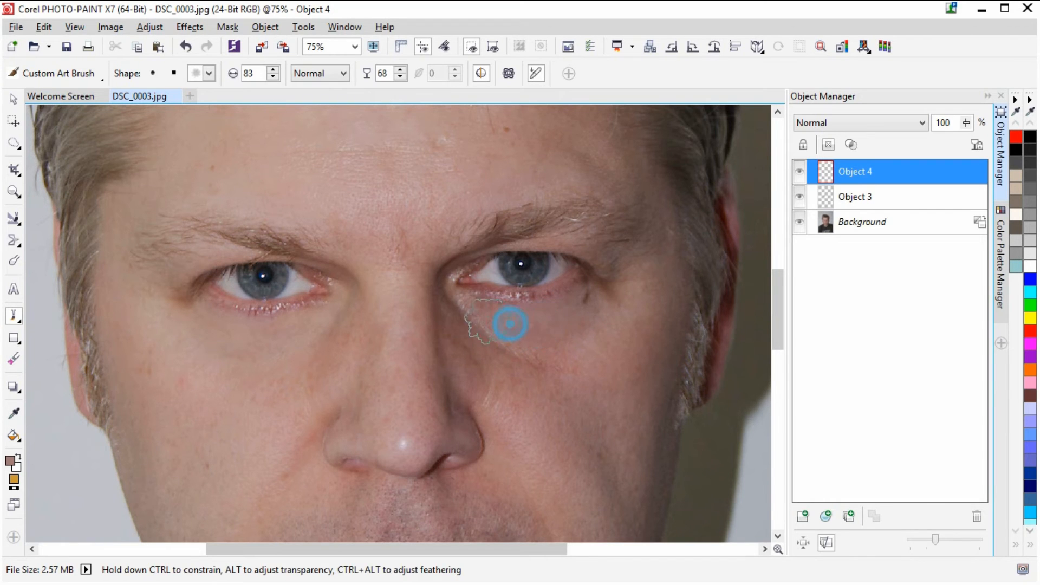
Brush skin-coloured paint over the bag under the right eye on Object 4.
drag(509, 325, 528, 358)
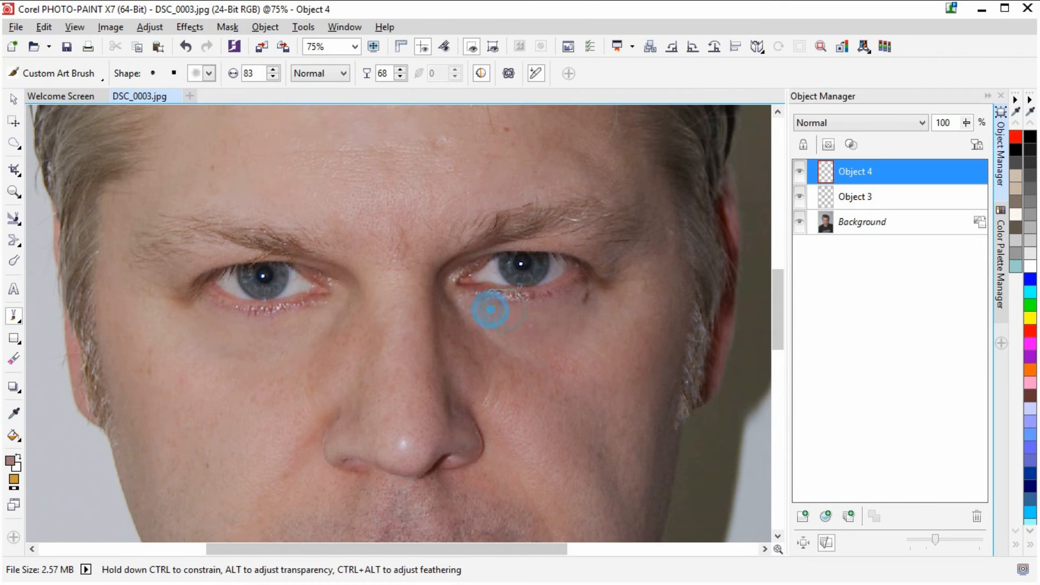
drag(490, 309, 575, 298)
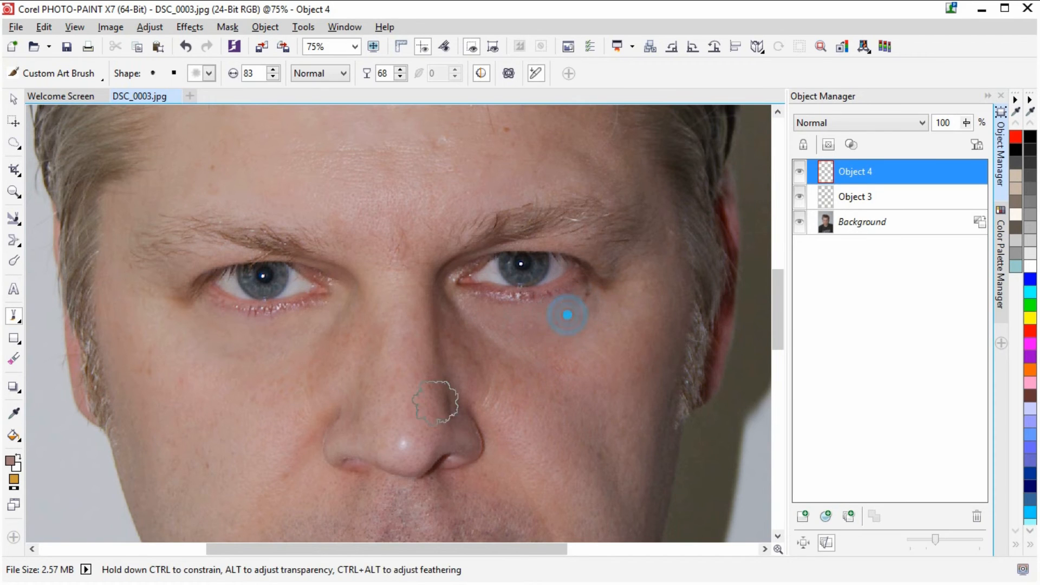
mouse_move(899, 222)
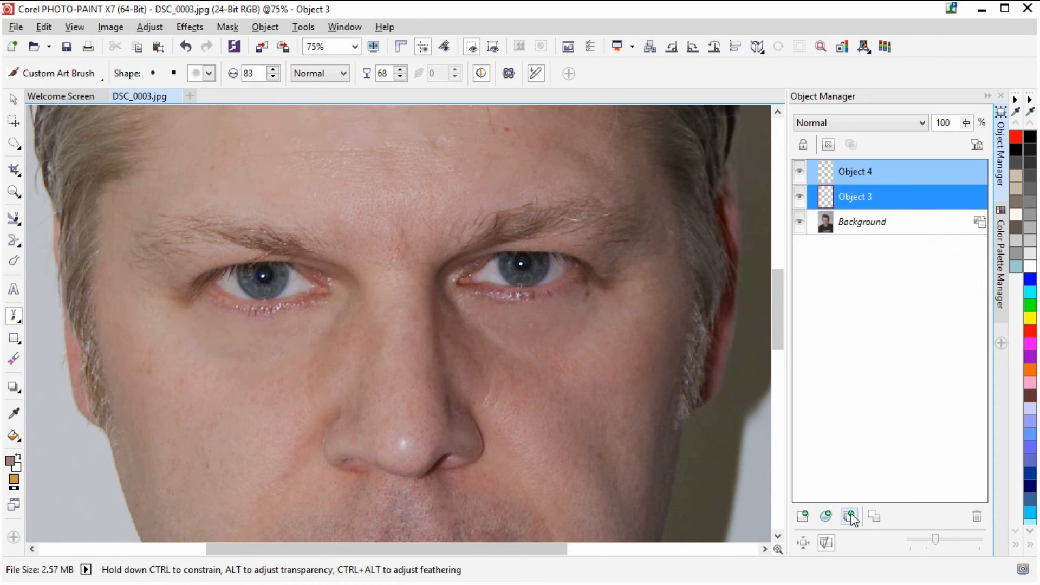
Group the two paint objects, touch up the under-eye area, and zoom to view both eyes.
click(852, 517)
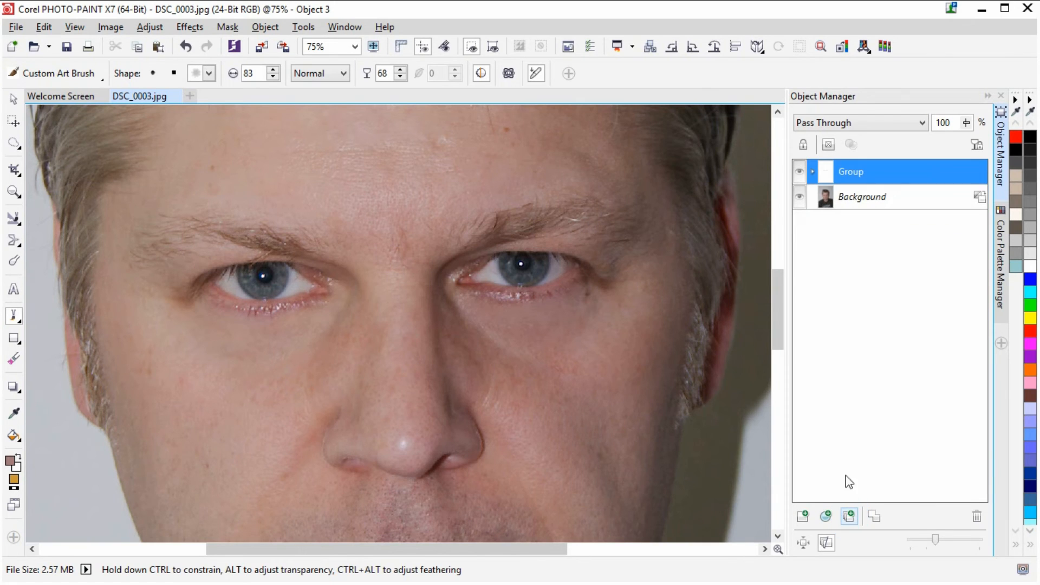
mouse_move(871, 238)
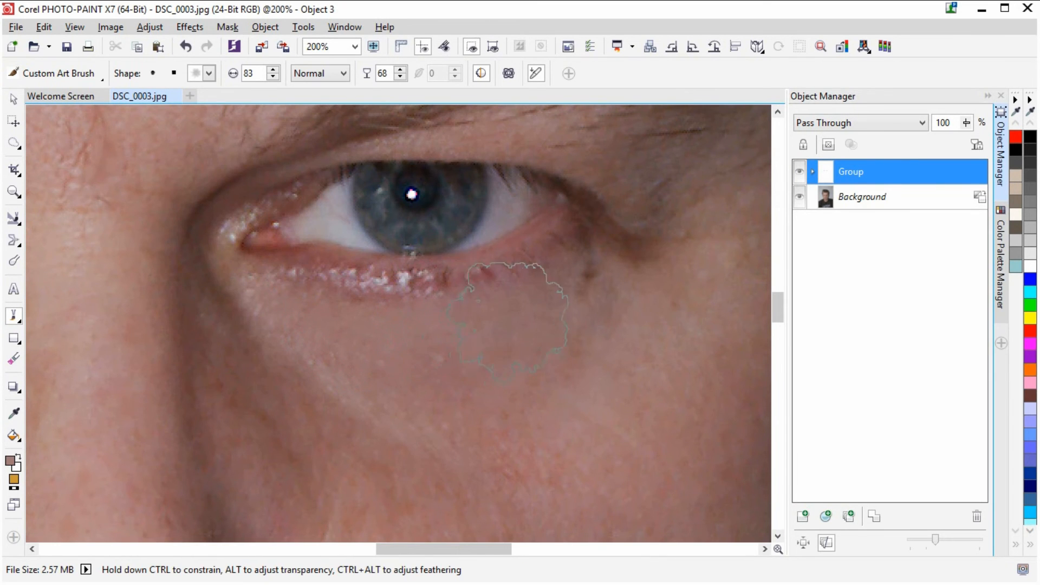
drag(514, 316, 355, 316)
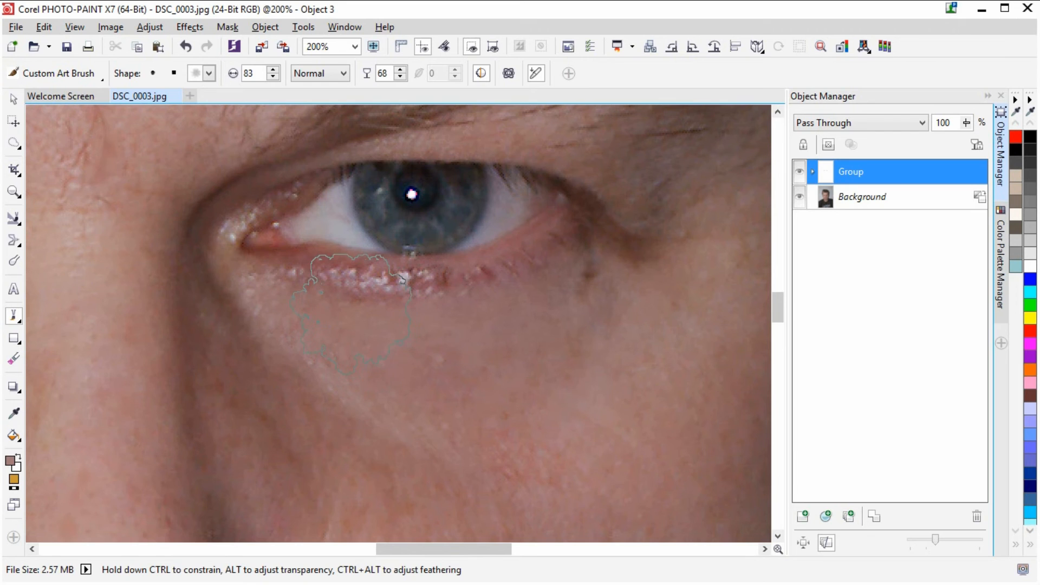
click(347, 47)
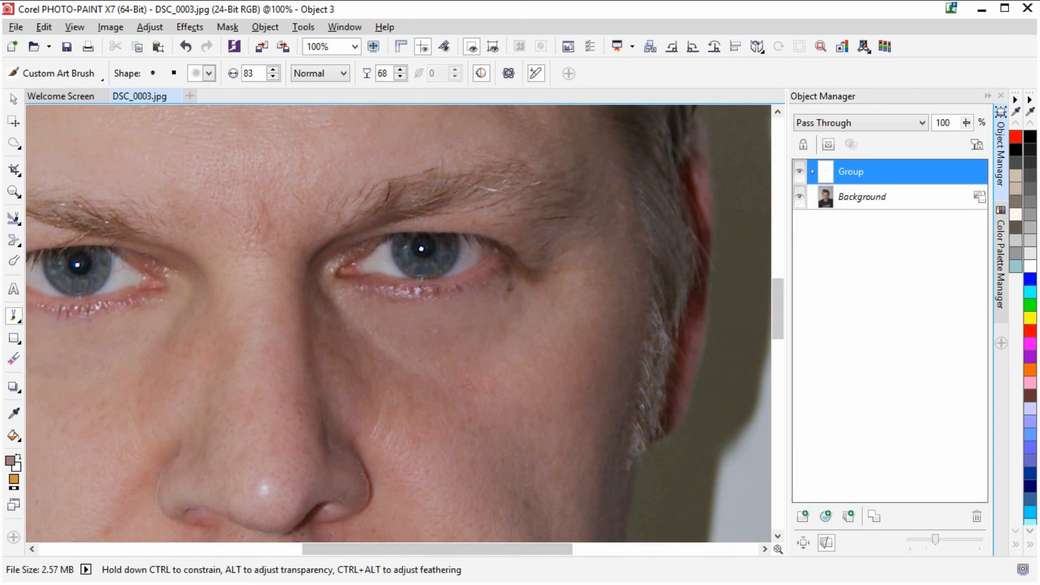
click(364, 330)
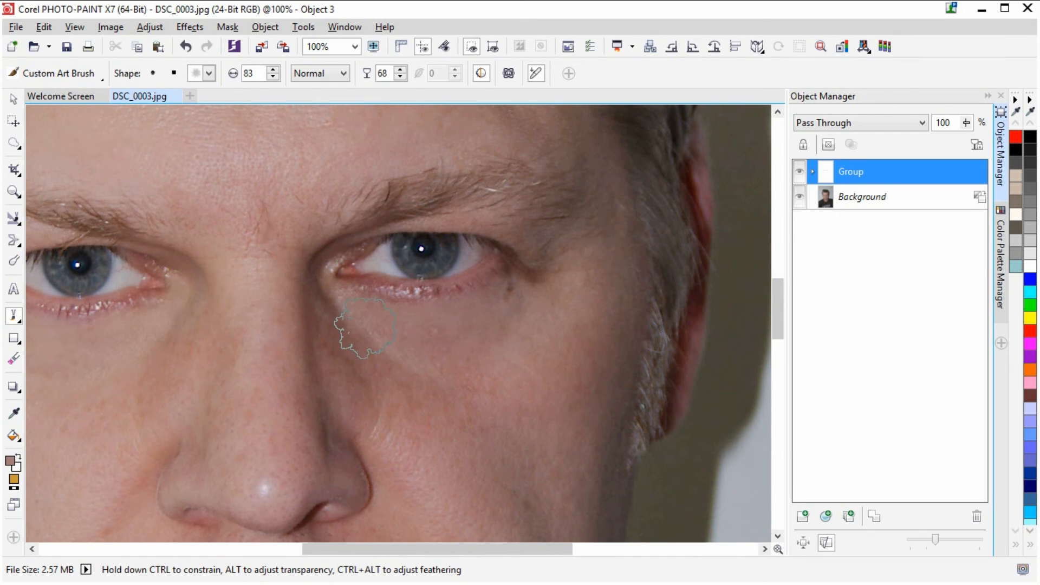
click(326, 47)
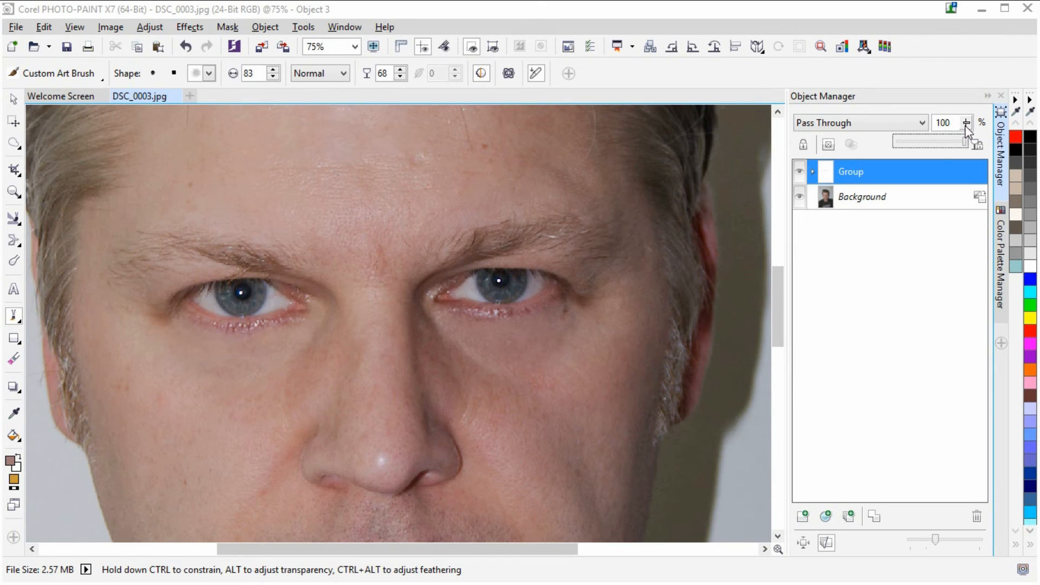
Lower the group's opacity to about 78 and hide the group to compare with the original.
click(966, 125)
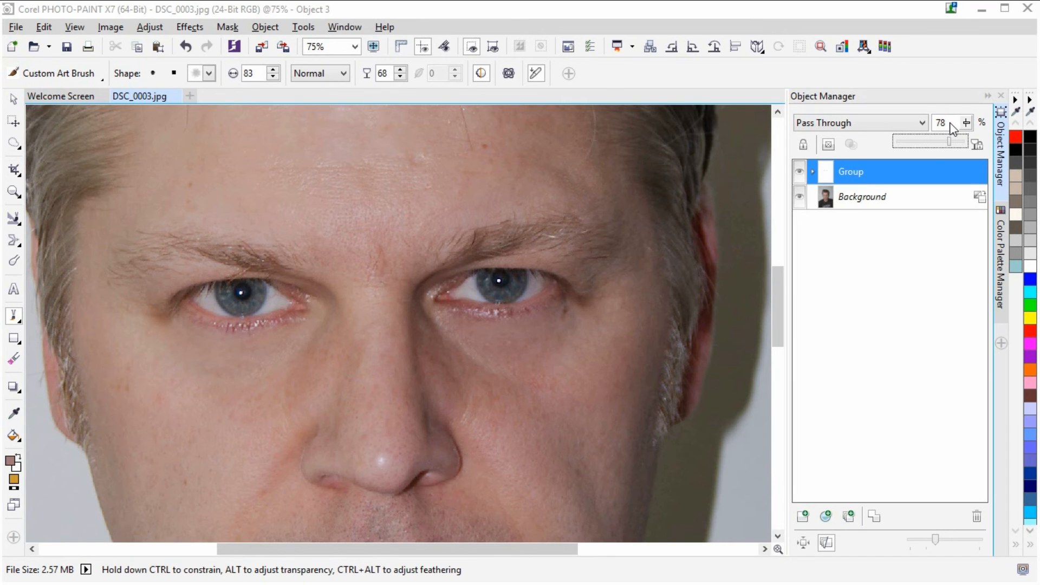
click(942, 122)
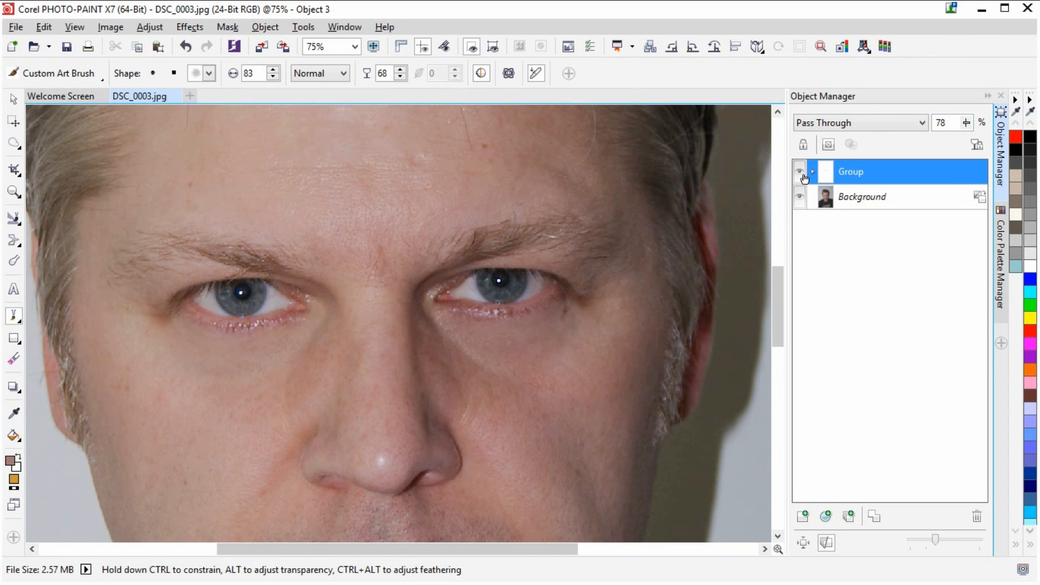
click(802, 174)
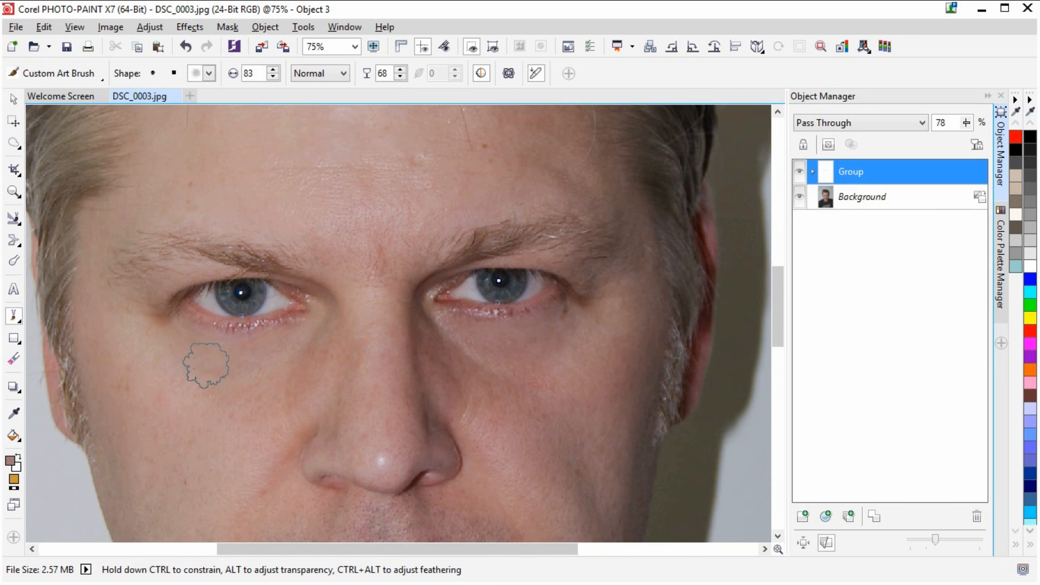
mouse_move(323, 335)
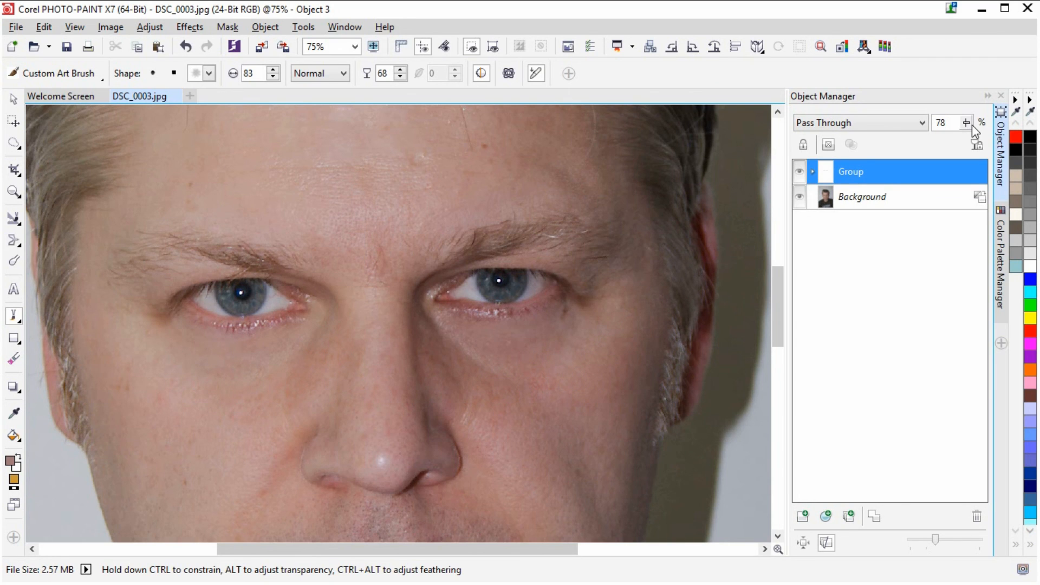
Settle the group's opacity at 70 and toggle its visibility to compare before and after.
click(966, 125)
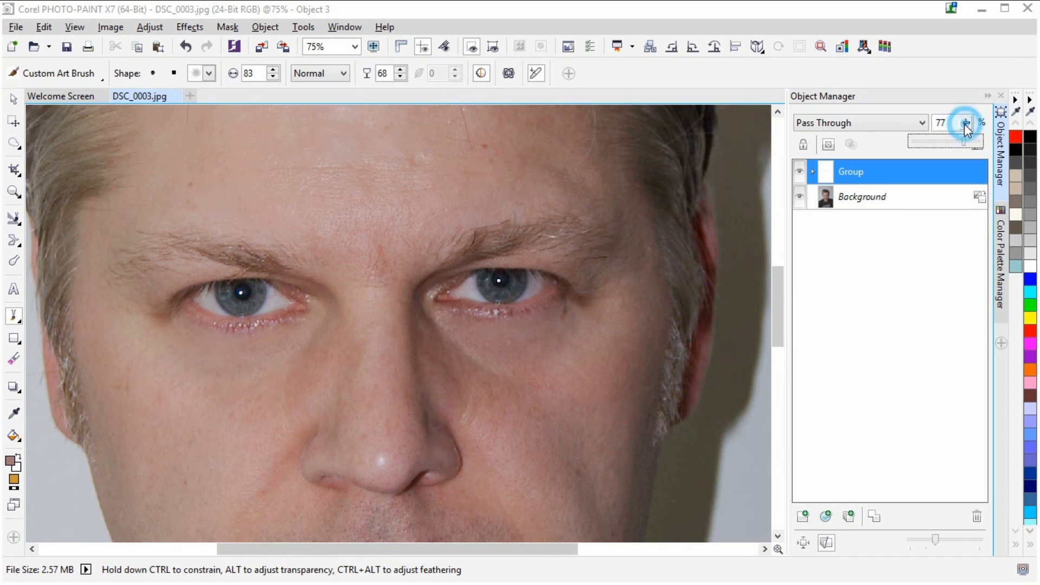
click(965, 119)
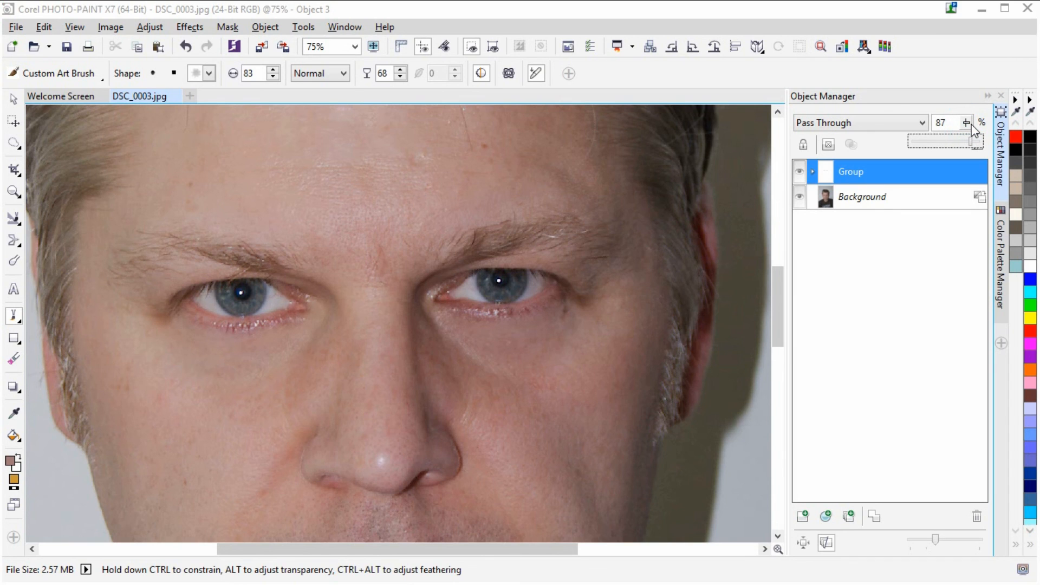
click(967, 119)
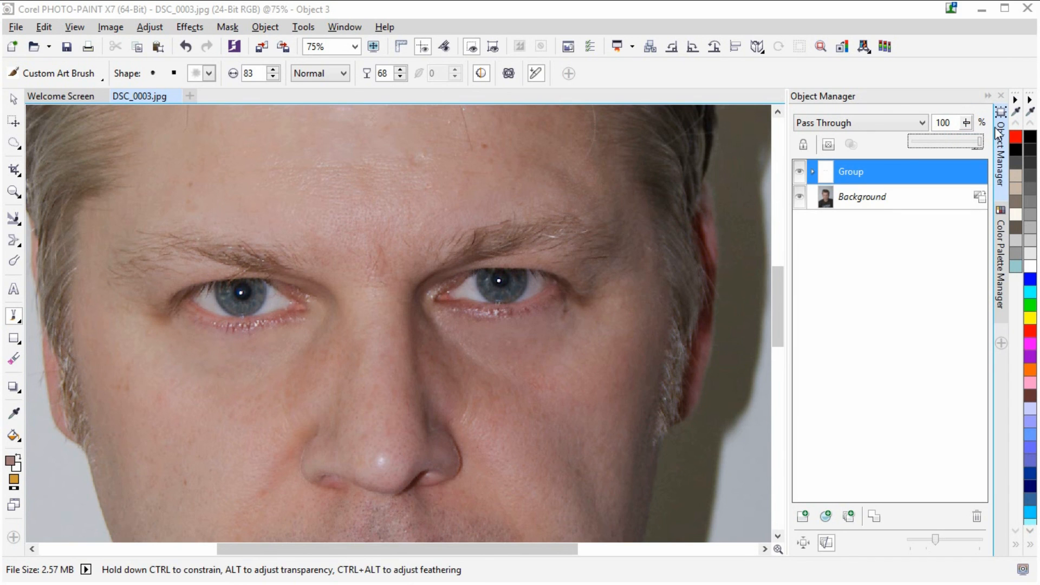
click(967, 126)
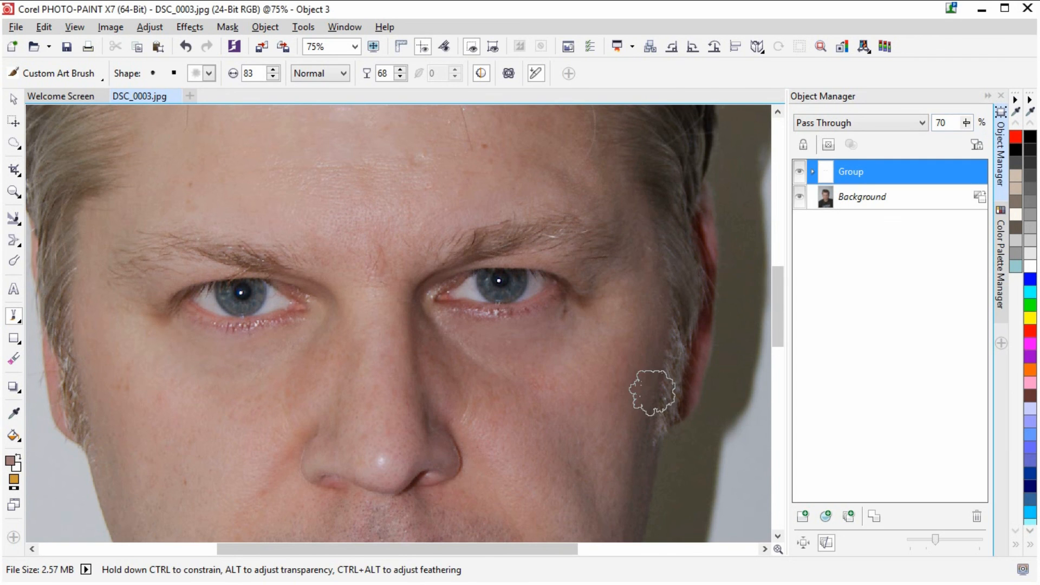
click(799, 172)
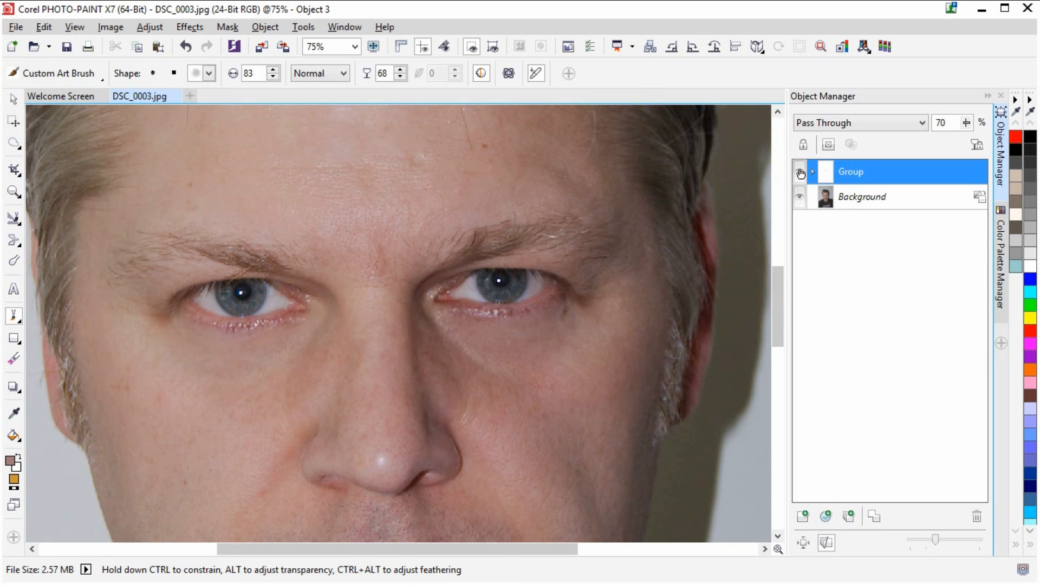